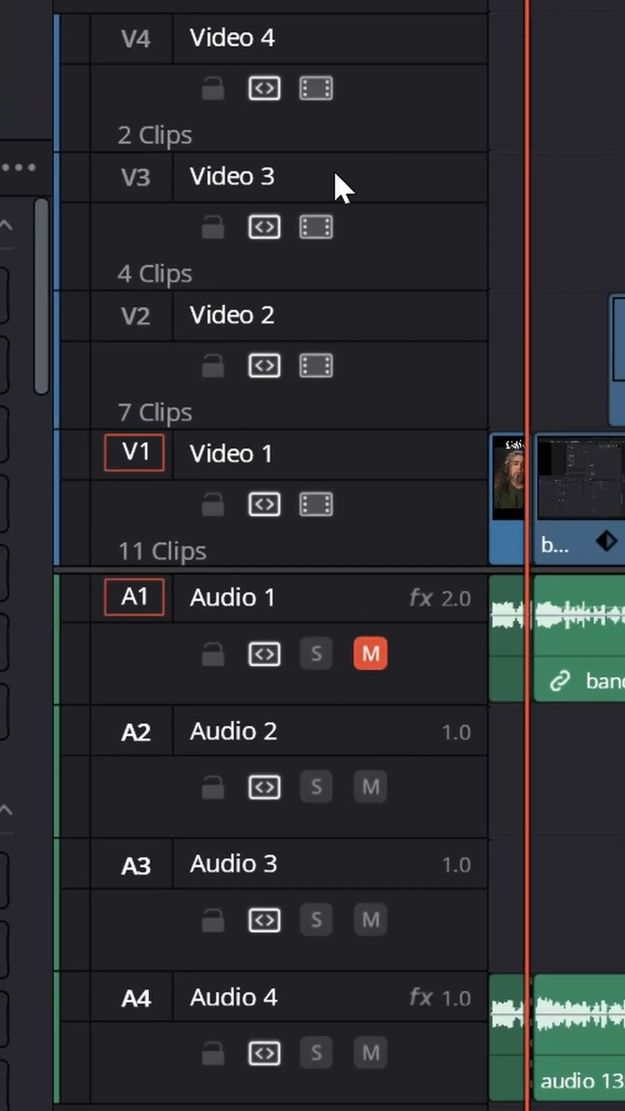
pyautogui.moveTo(264, 88)
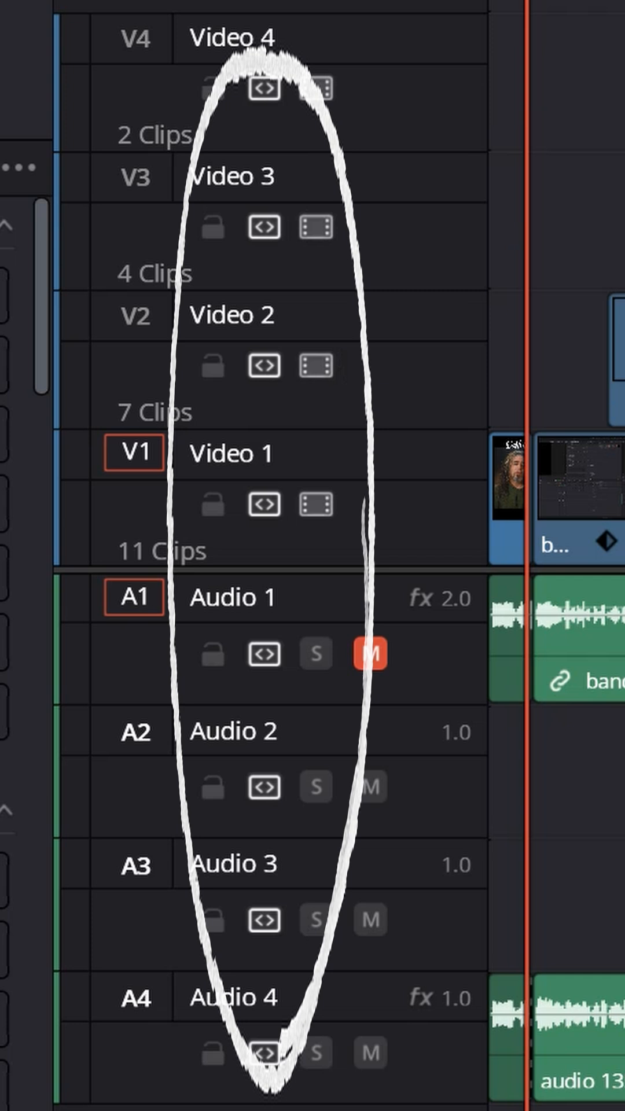
# Copy the screen-recording clip from Video 1 and Audio 1.
pyautogui.press('ctrl+c')
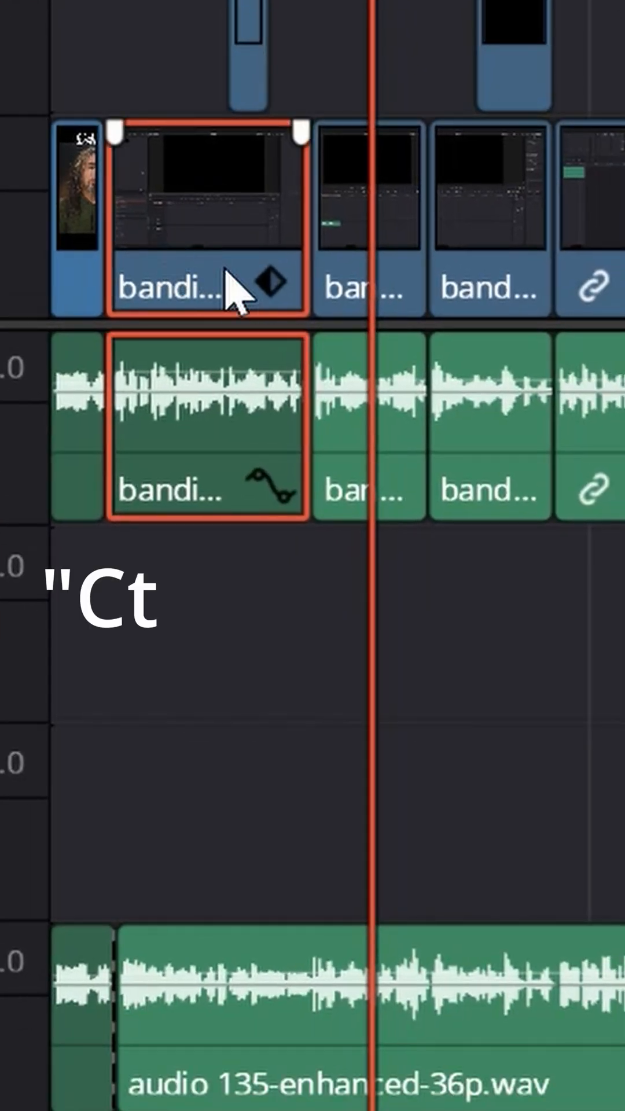
pyautogui.press('ctrl+v')
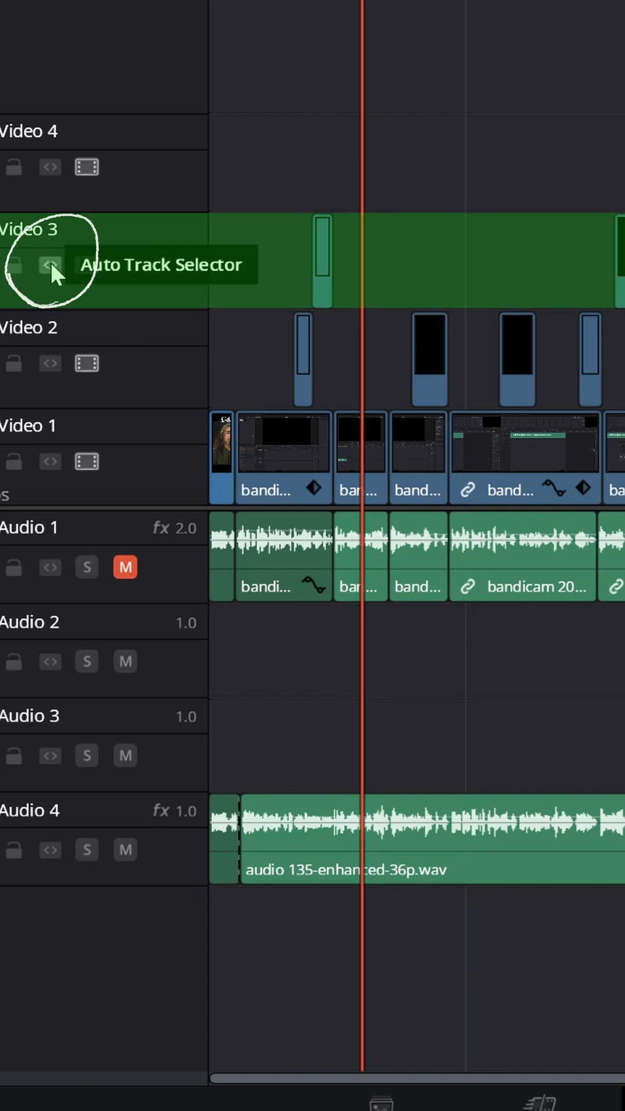
# Enable Auto Track Selector on Video 3, then call up the timeline's paste menu.
pyautogui.click(50, 755)
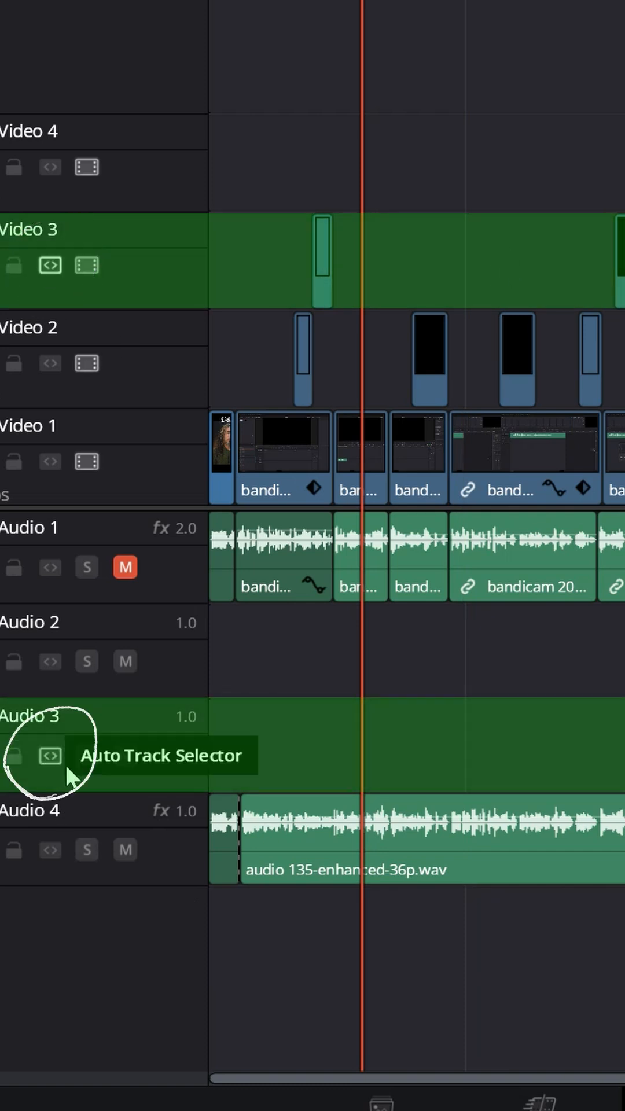
pyautogui.rightClick(559, 737)
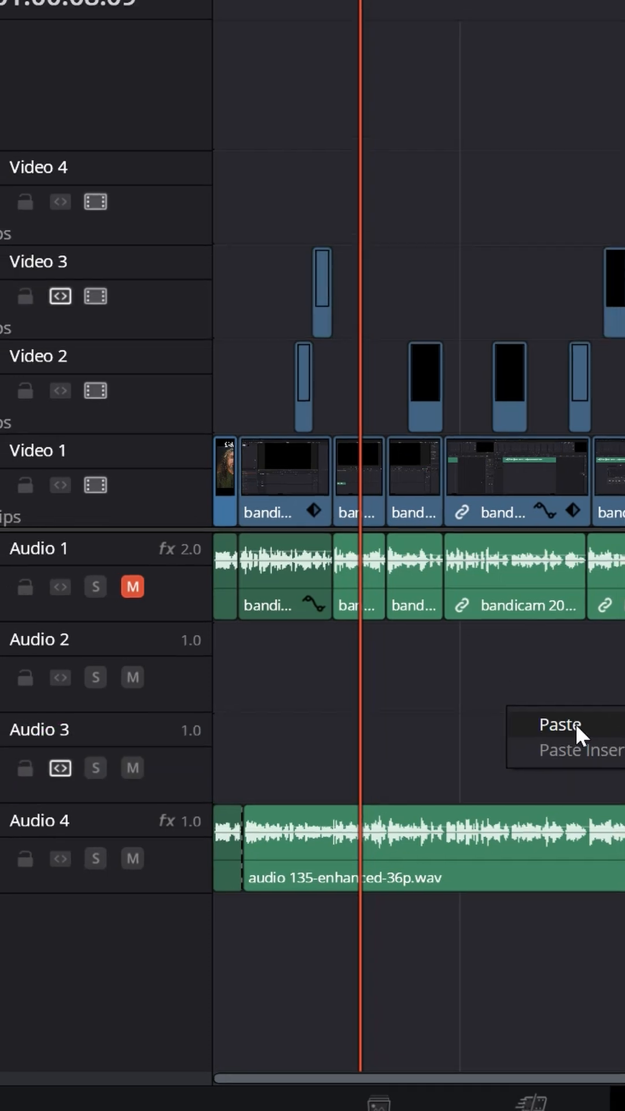